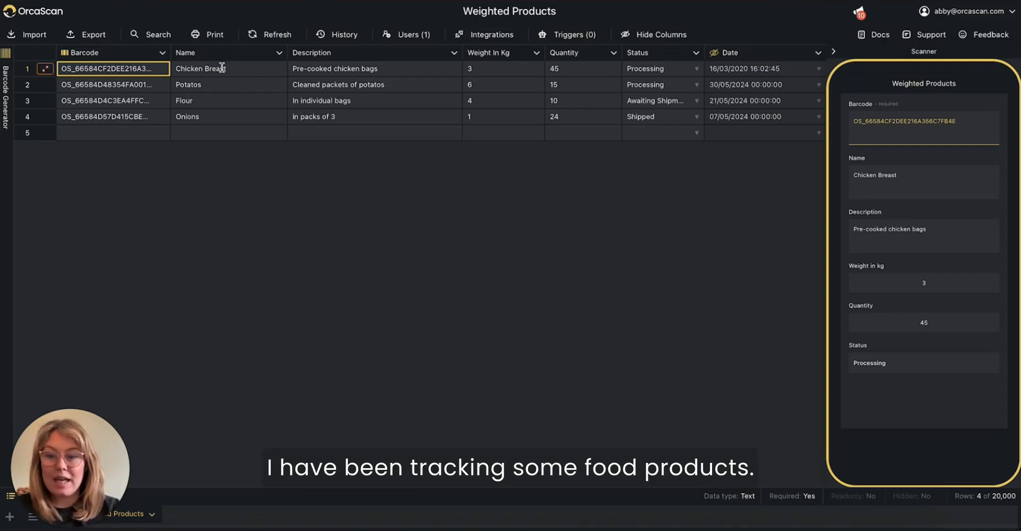
Step: Review the Chicken Breast entry's weight and quantity values
click(228, 133)
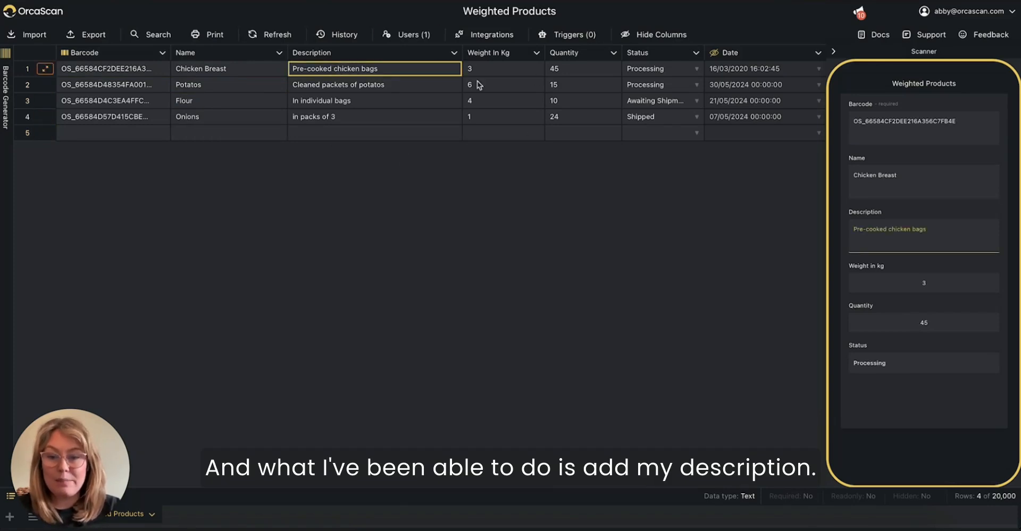
click(502, 68)
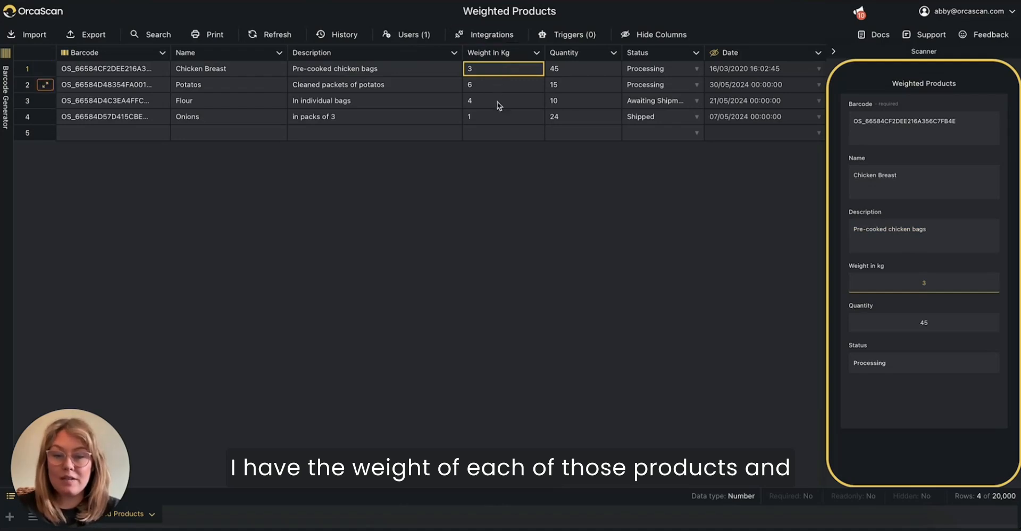
click(582, 68)
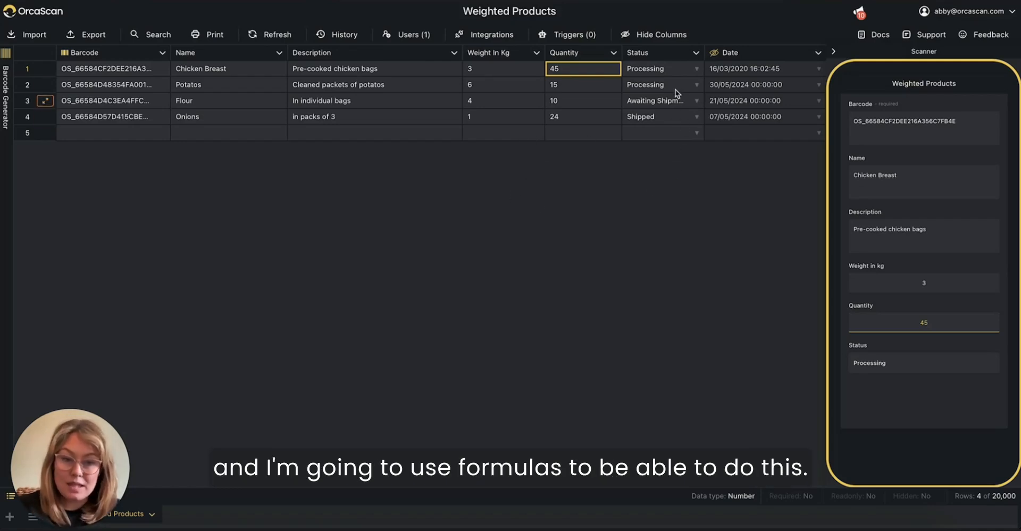
Step: Add a new column named Total weight with the Formula data type
click(696, 53)
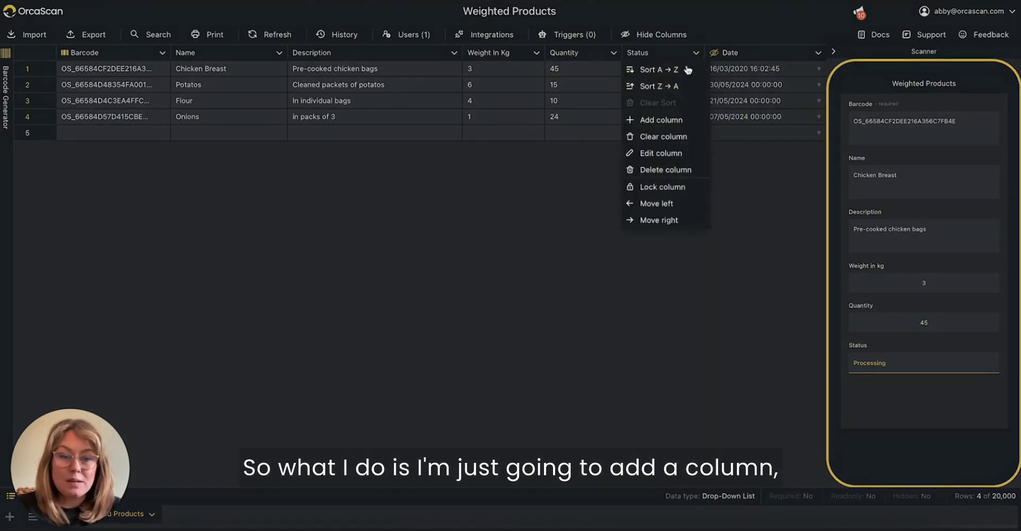
click(661, 120)
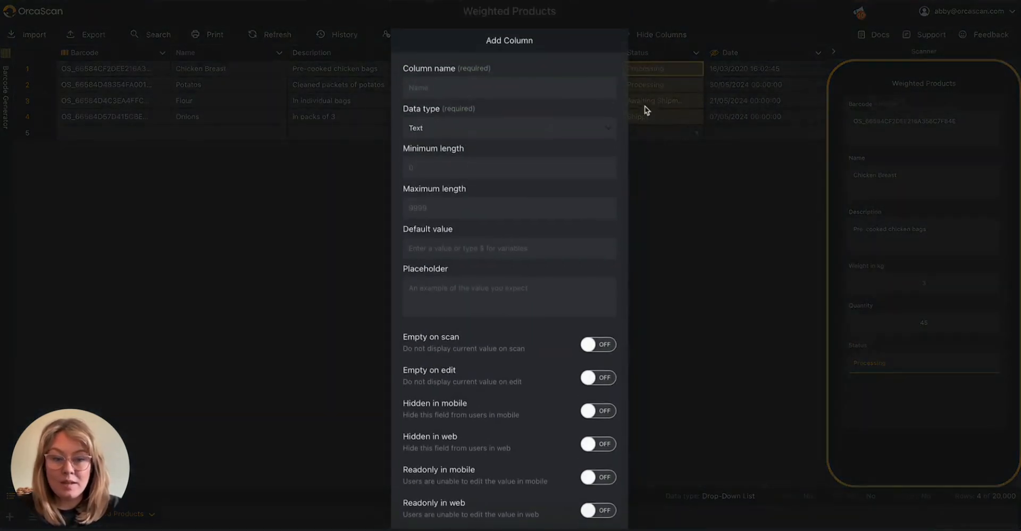
text(Total weight)
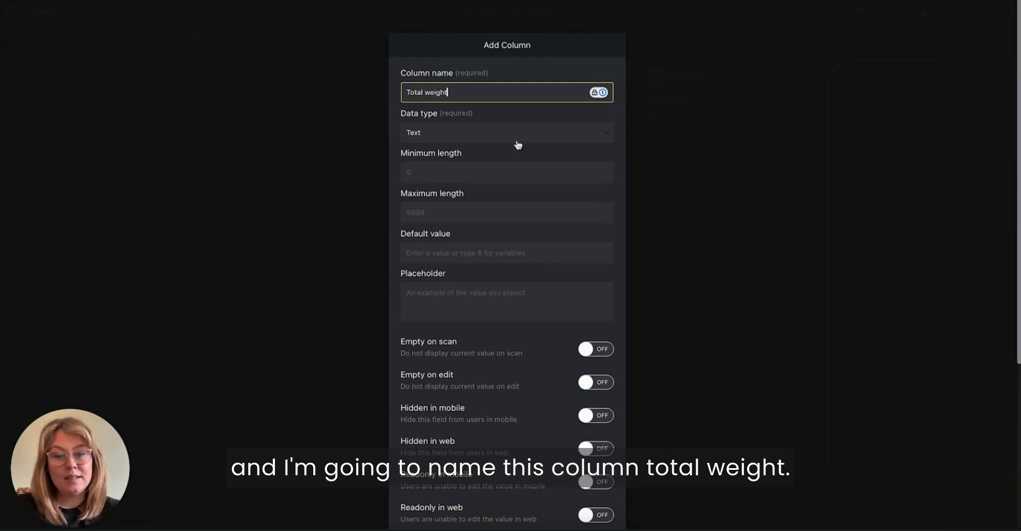
click(506, 132)
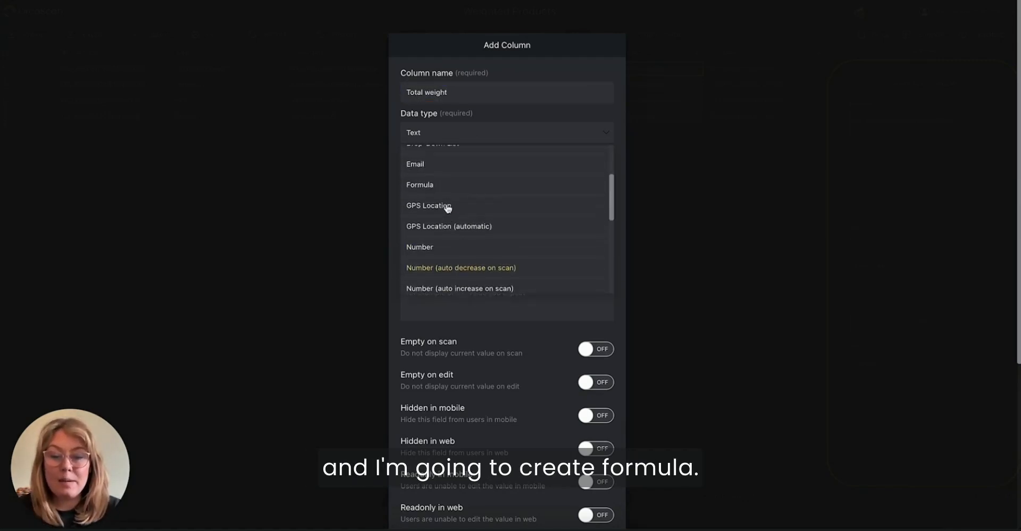
click(419, 184)
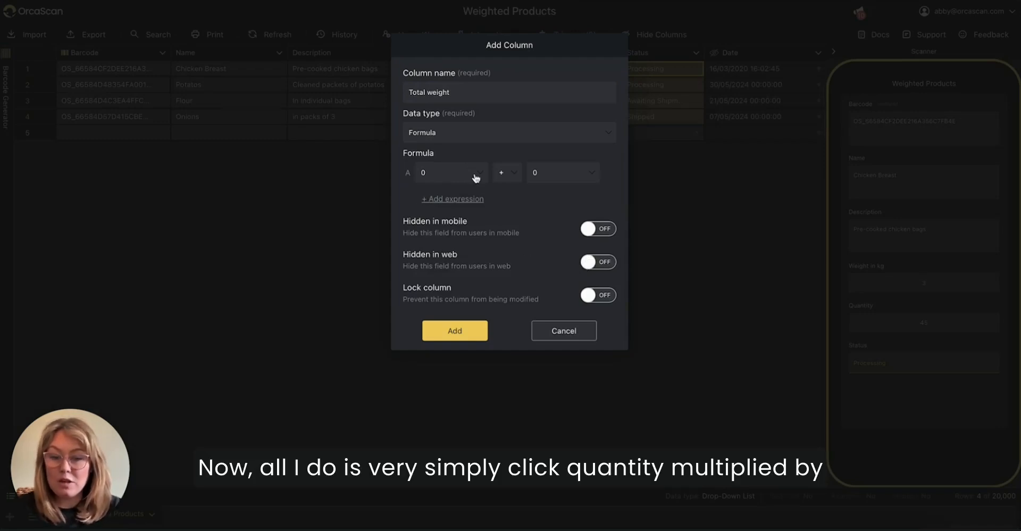
Step: Define the formula as Quantity * Weight in kg and add the column
click(449, 173)
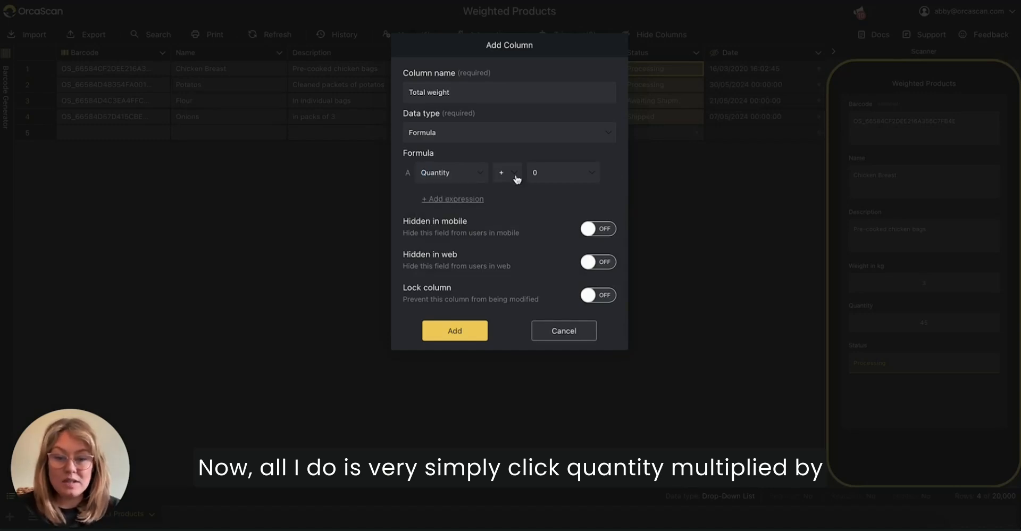
click(507, 172)
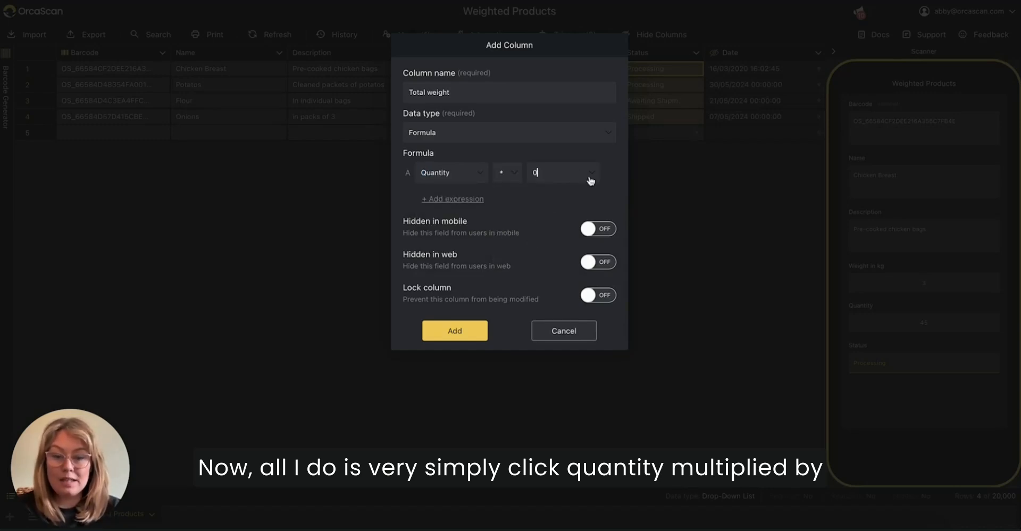
click(561, 172)
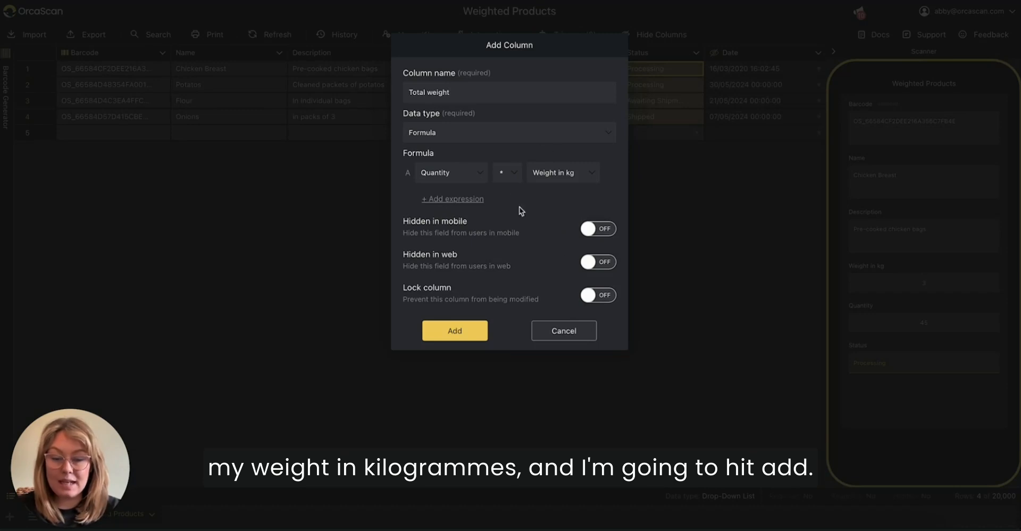
mouse_move(455, 330)
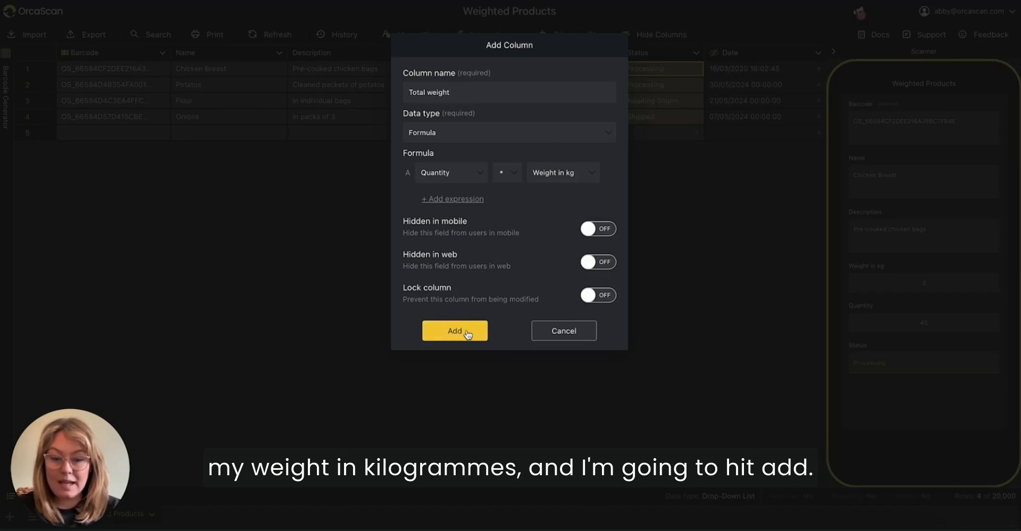
click(454, 330)
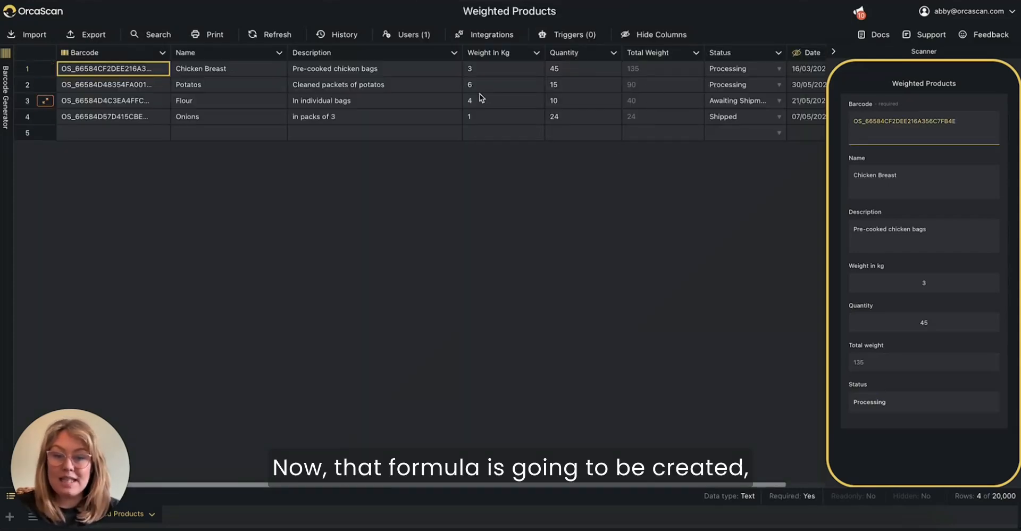
click(663, 68)
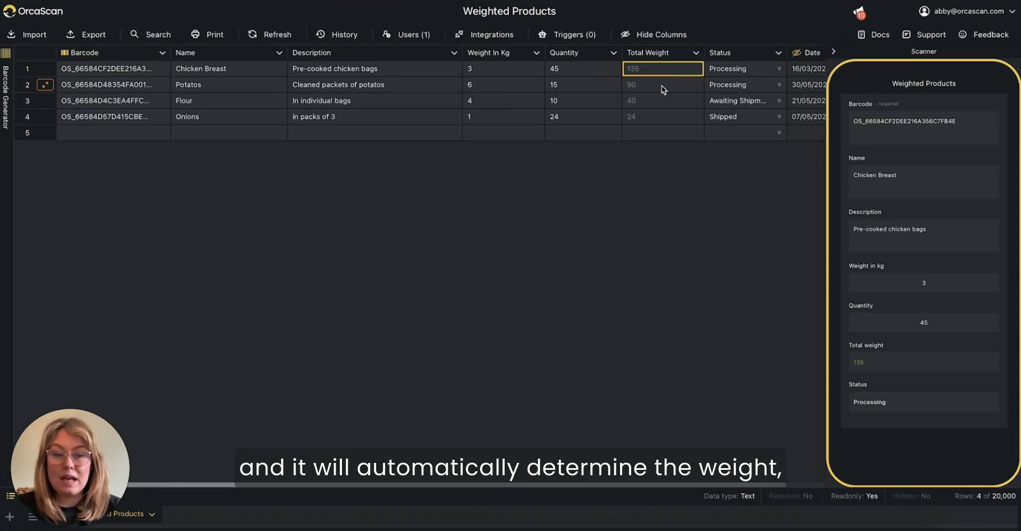
click(662, 117)
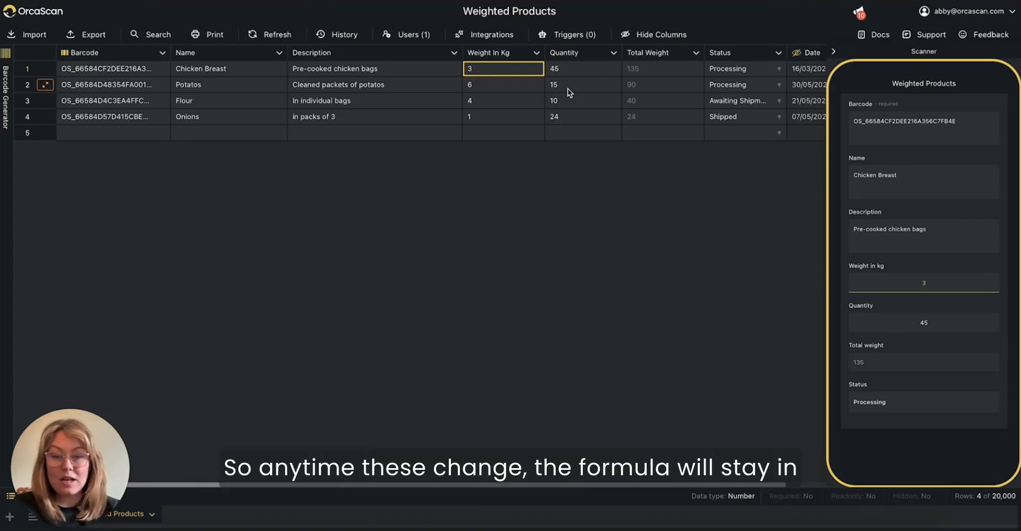
mouse_move(222, 309)
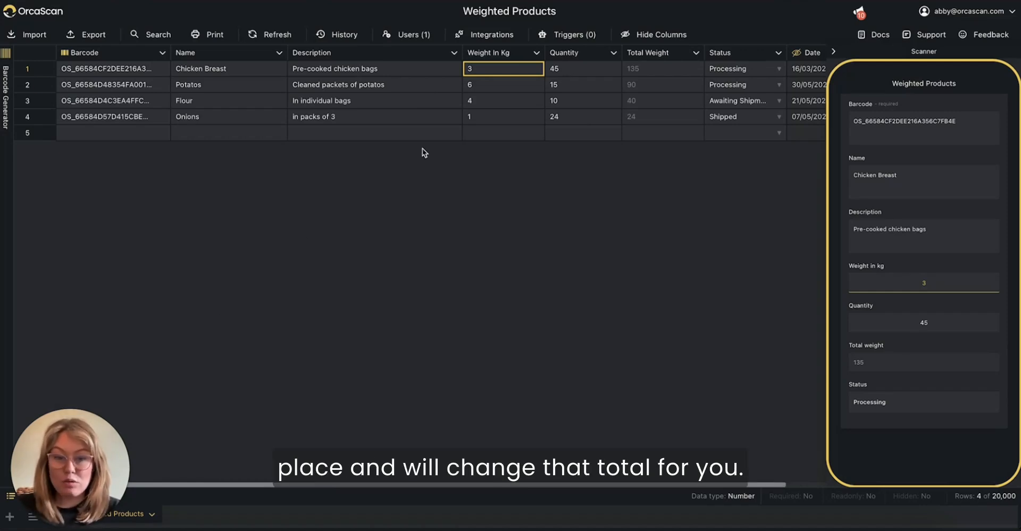
click(582, 68)
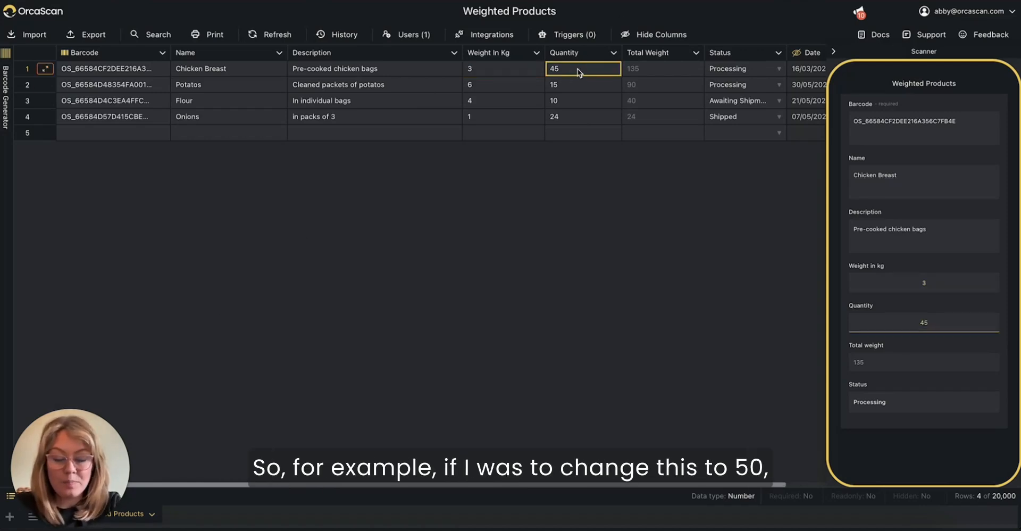
Step: Set Chicken Breast quantity to 50 and Onions weight to 5 kg, recalculating totals to 150 and 120
text(50)
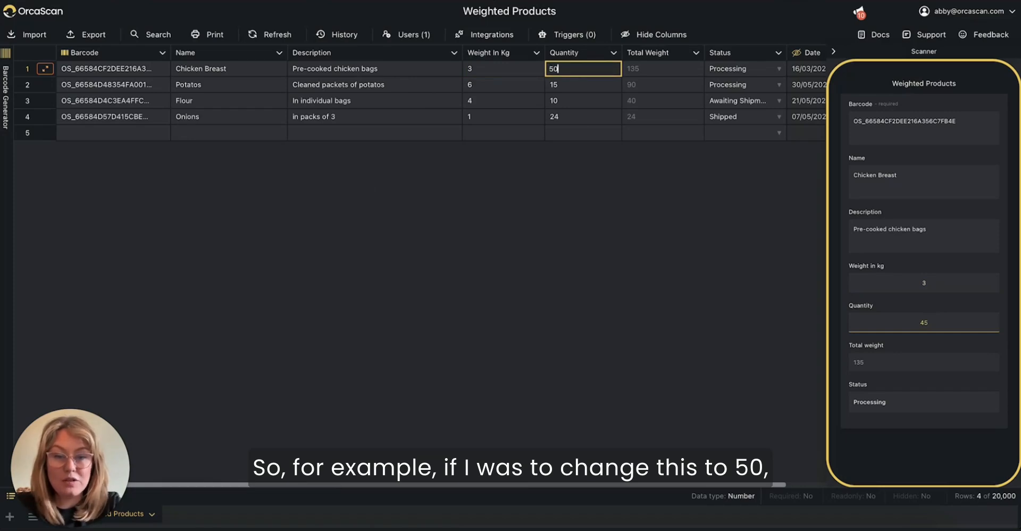
key(Enter)
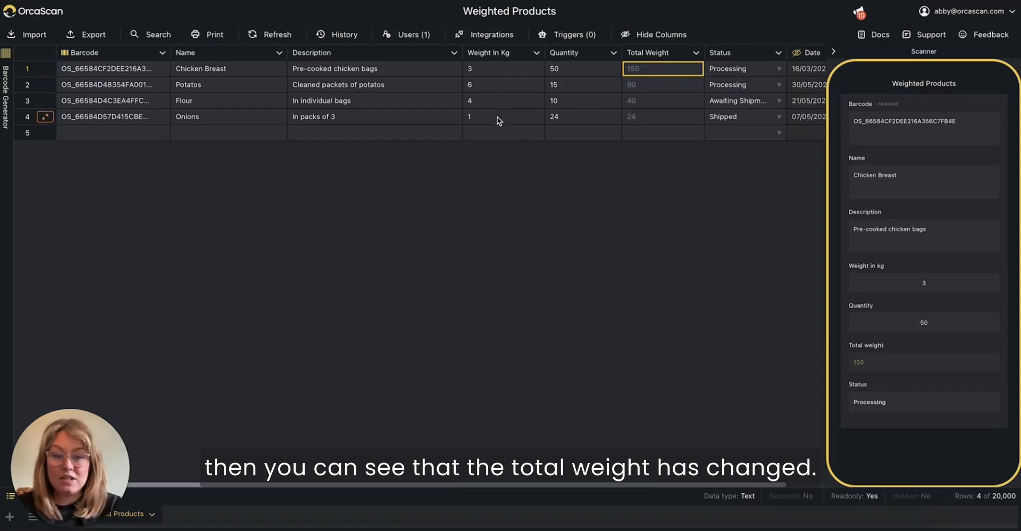
click(501, 117)
text(5)
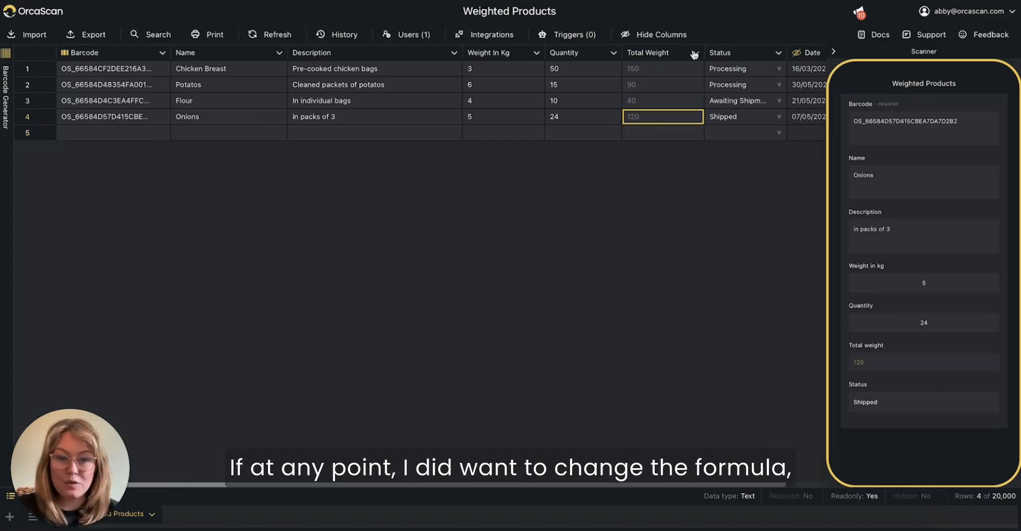
click(647, 53)
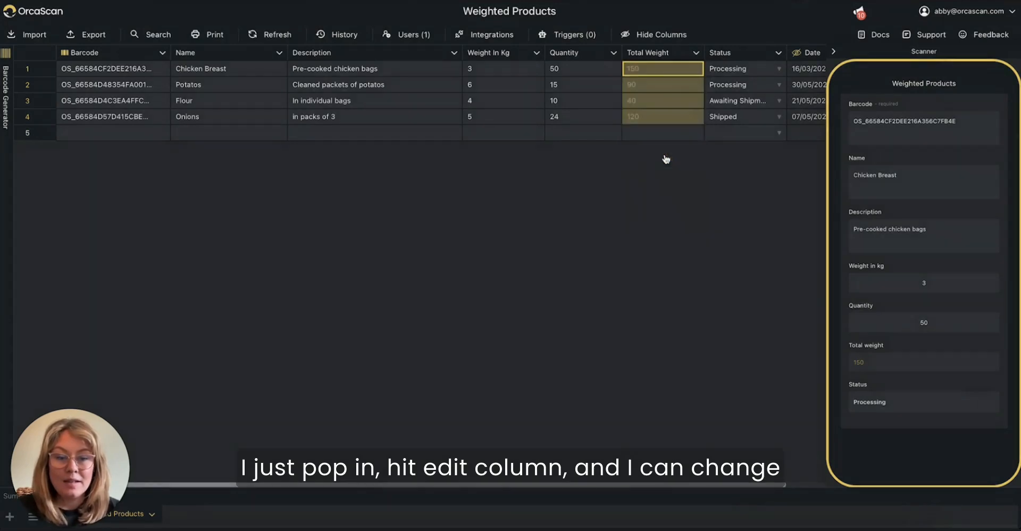
Step: Review the Total weight column's formula settings, keeping Quantity multiplied by Weight in kg
click(696, 53)
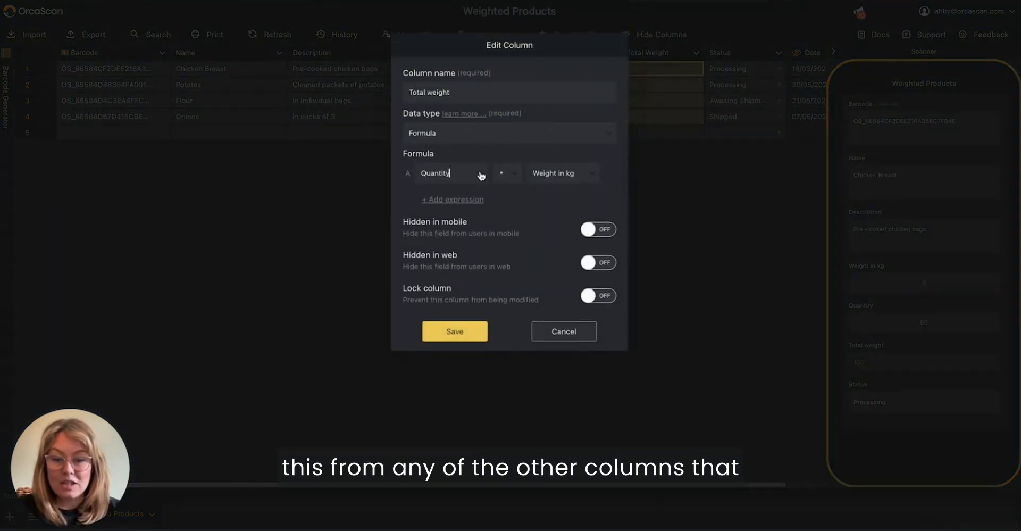
click(448, 173)
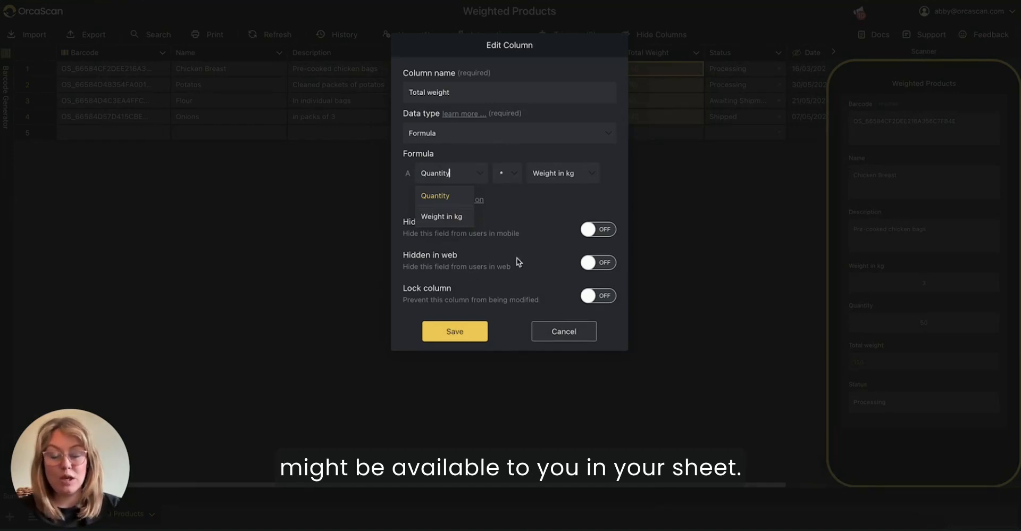
click(506, 172)
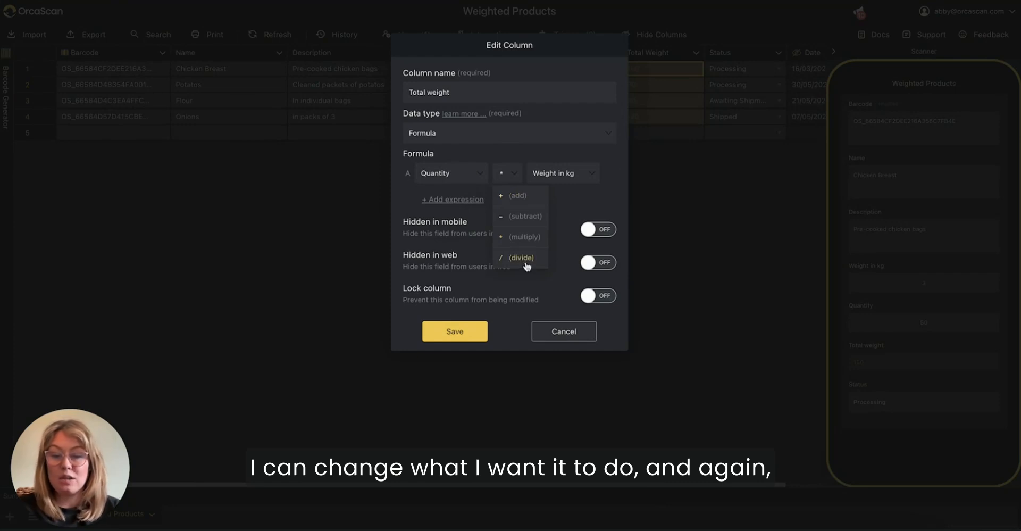
click(562, 172)
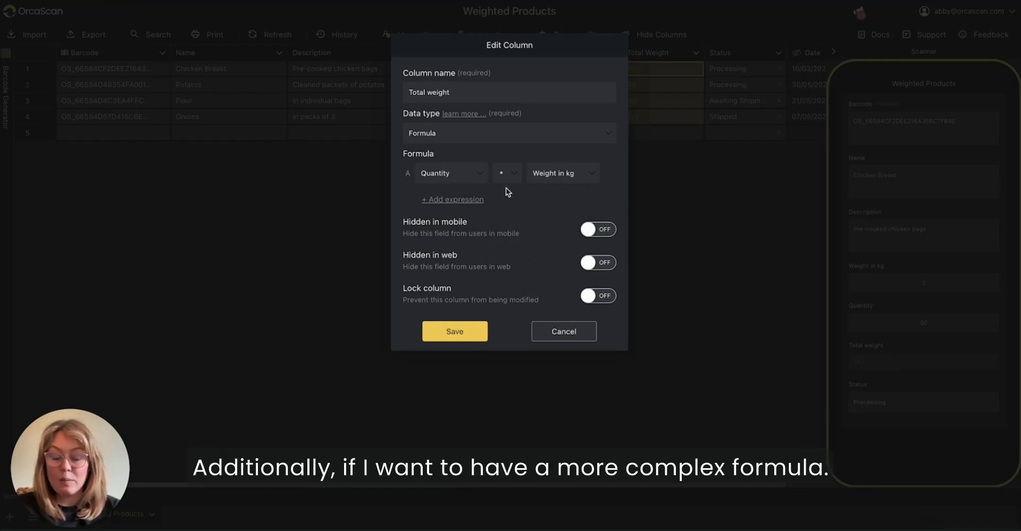
mouse_move(452, 199)
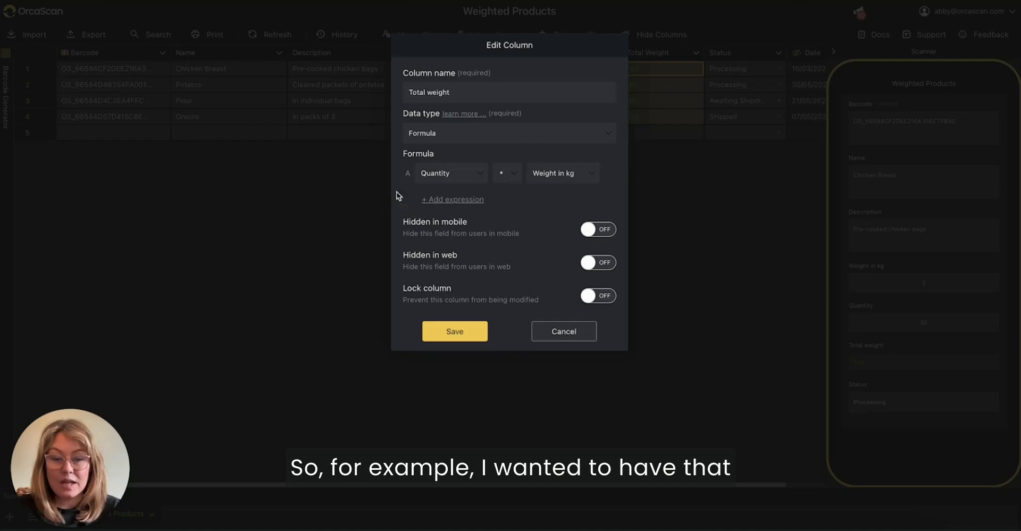
click(452, 199)
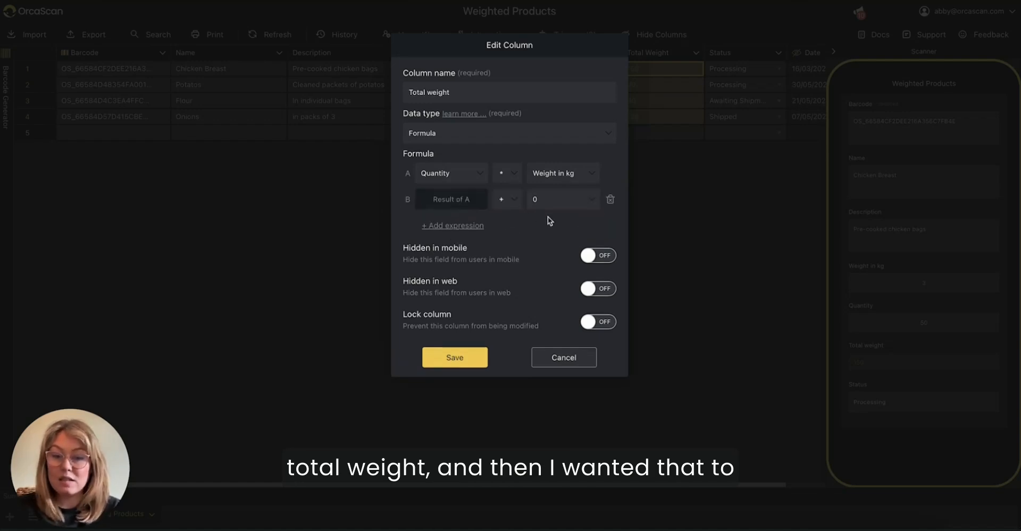
click(561, 199)
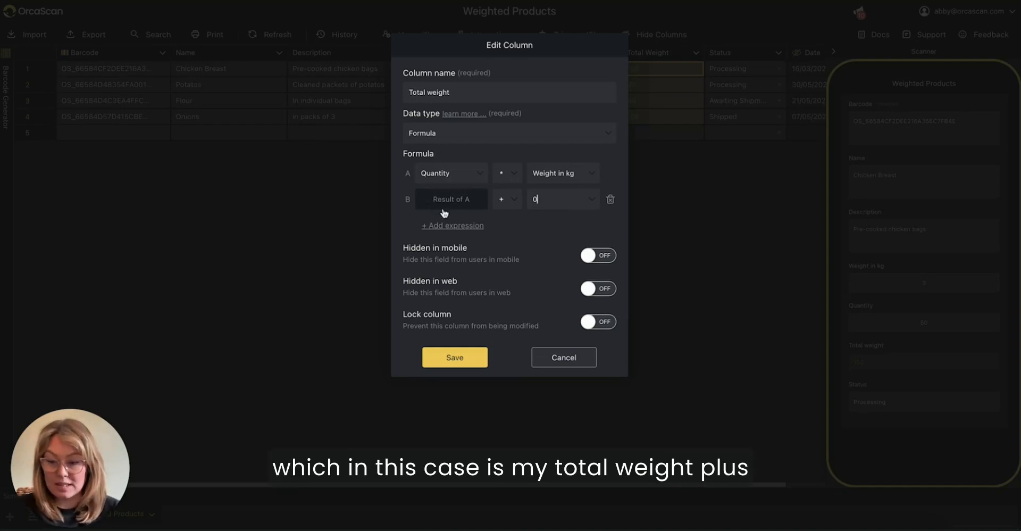
click(506, 199)
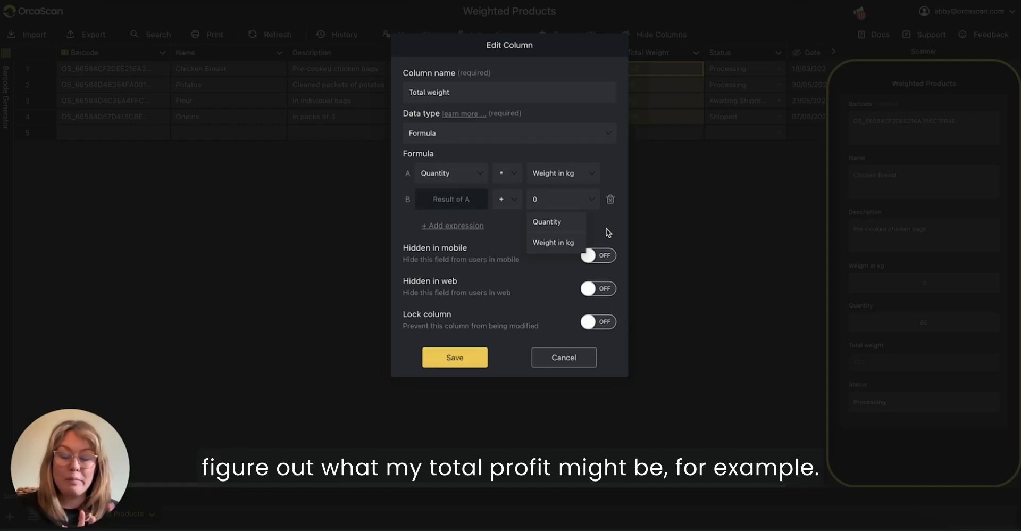
click(586, 213)
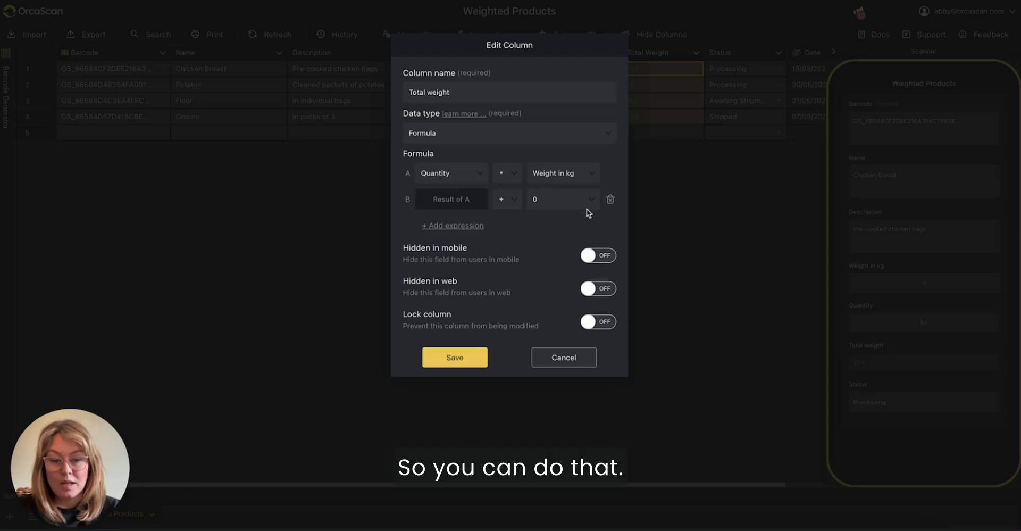
click(452, 225)
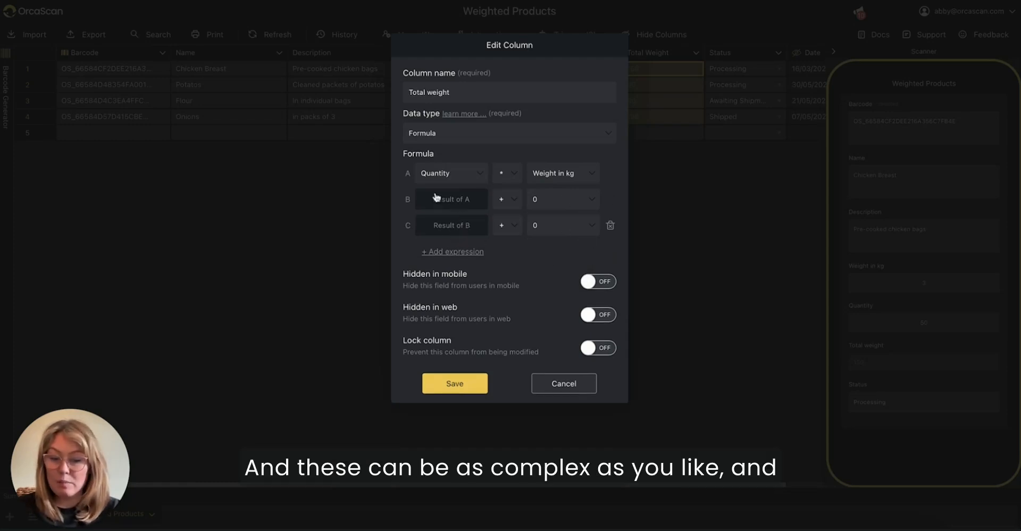
mouse_move(637, 234)
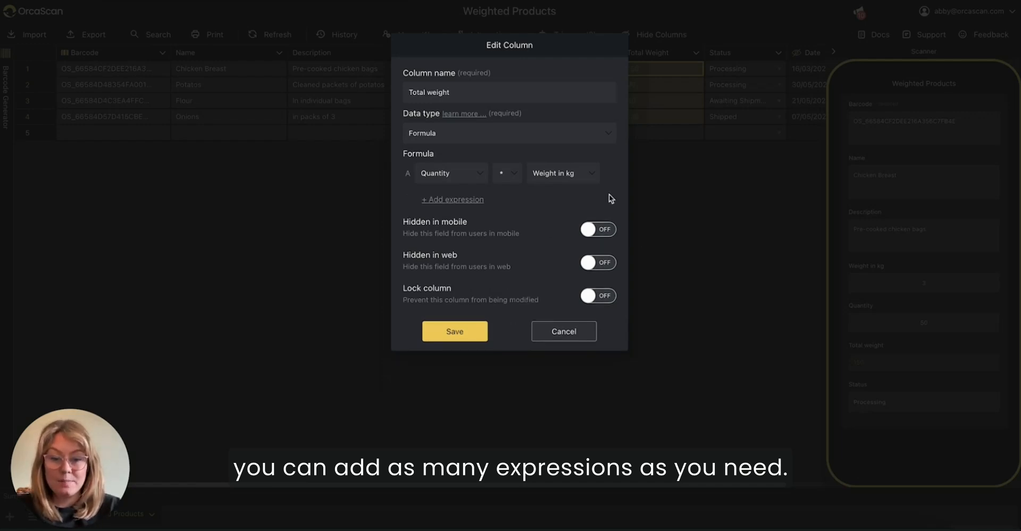
Step: Close the column settings and return to the sheet with totals 150, 90, 40 and 120
click(454, 331)
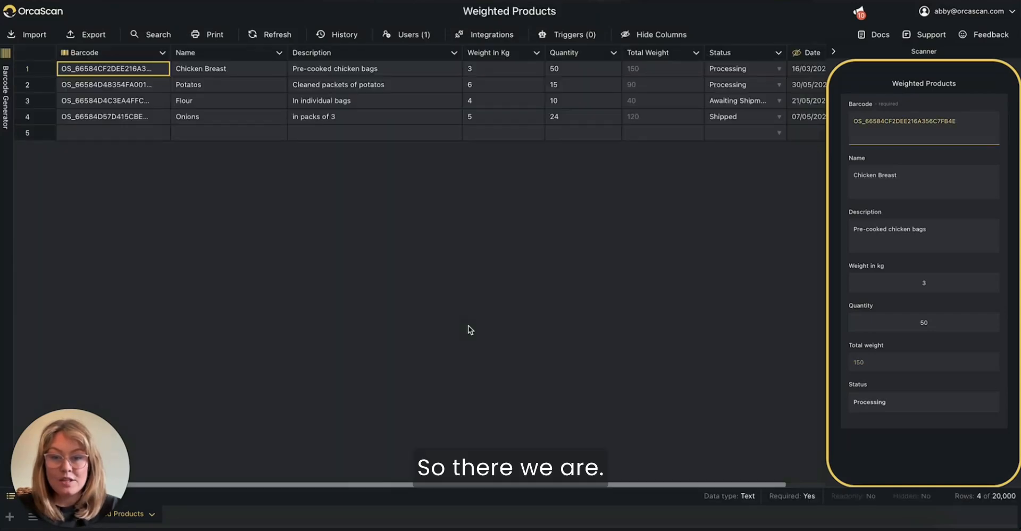
click(582, 68)
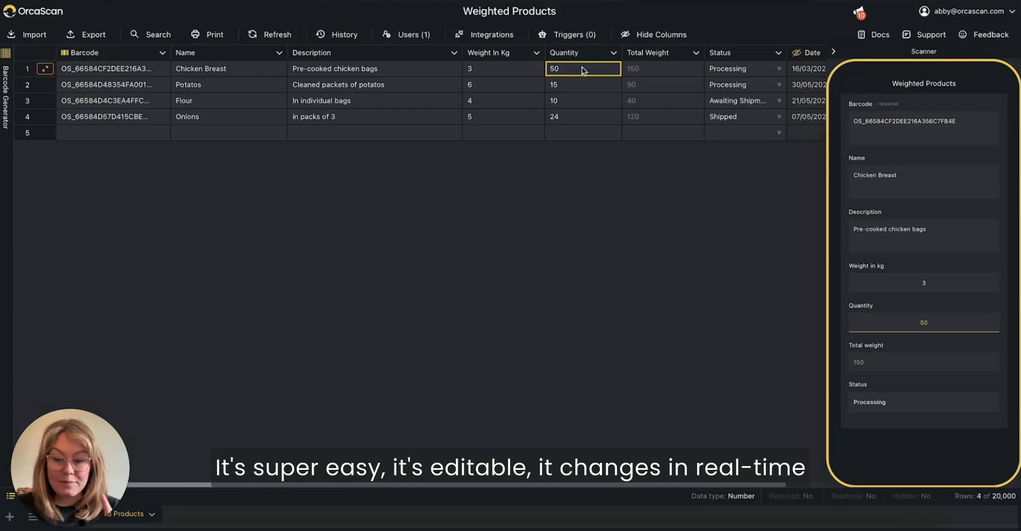